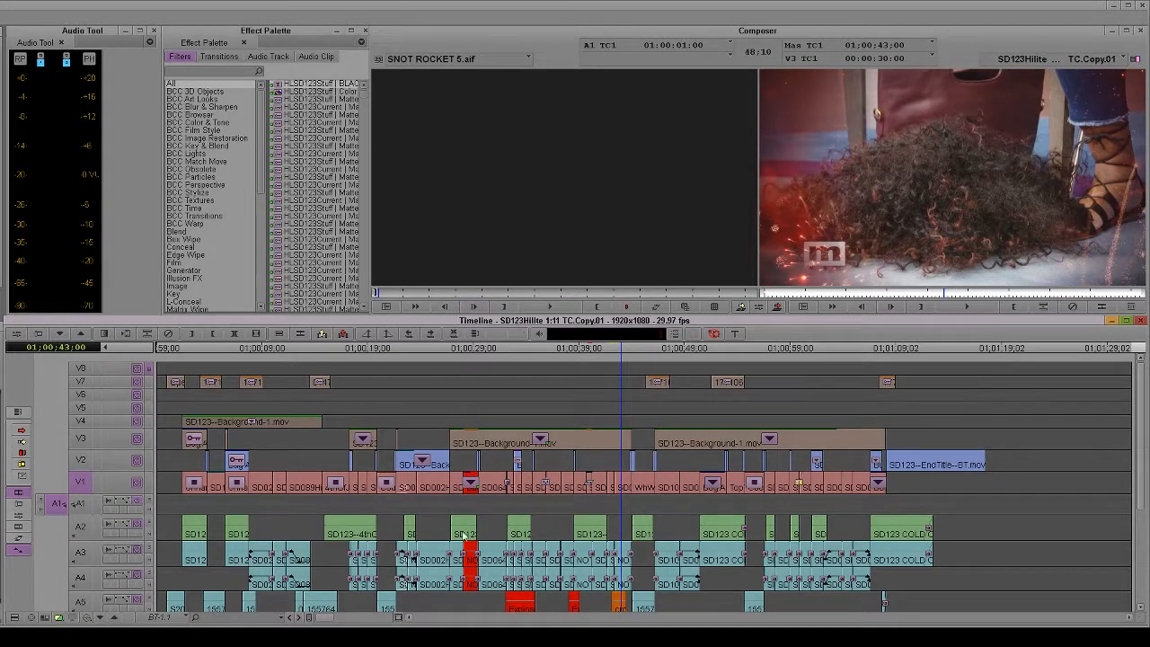
mouse_move(410, 521)
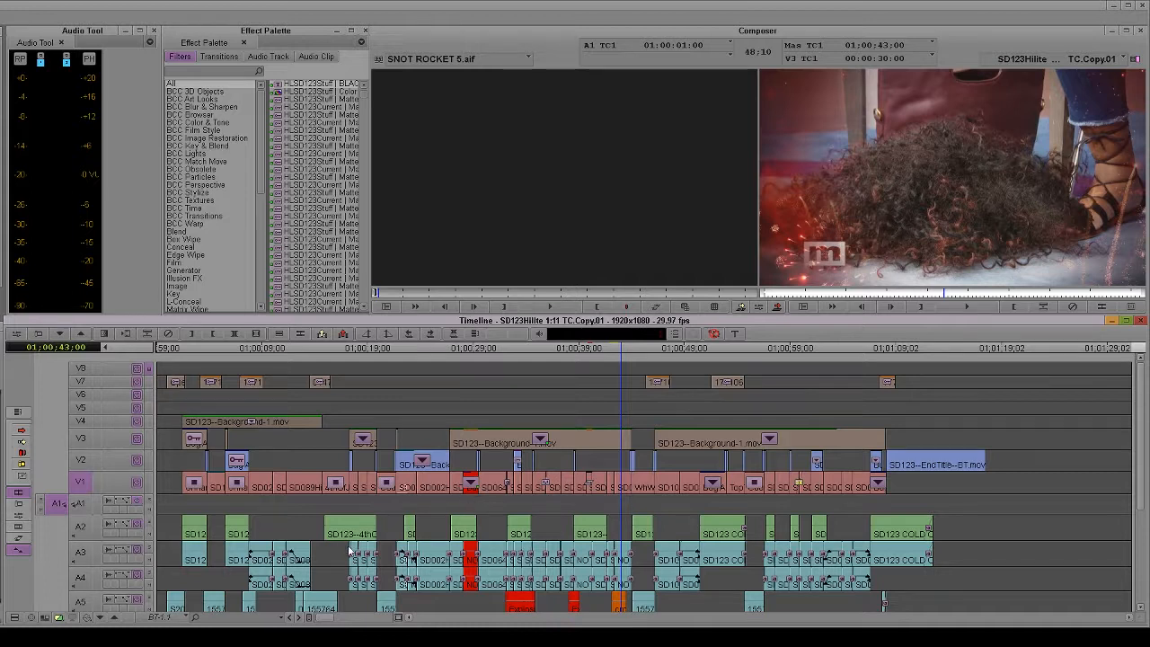
mouse_move(521, 473)
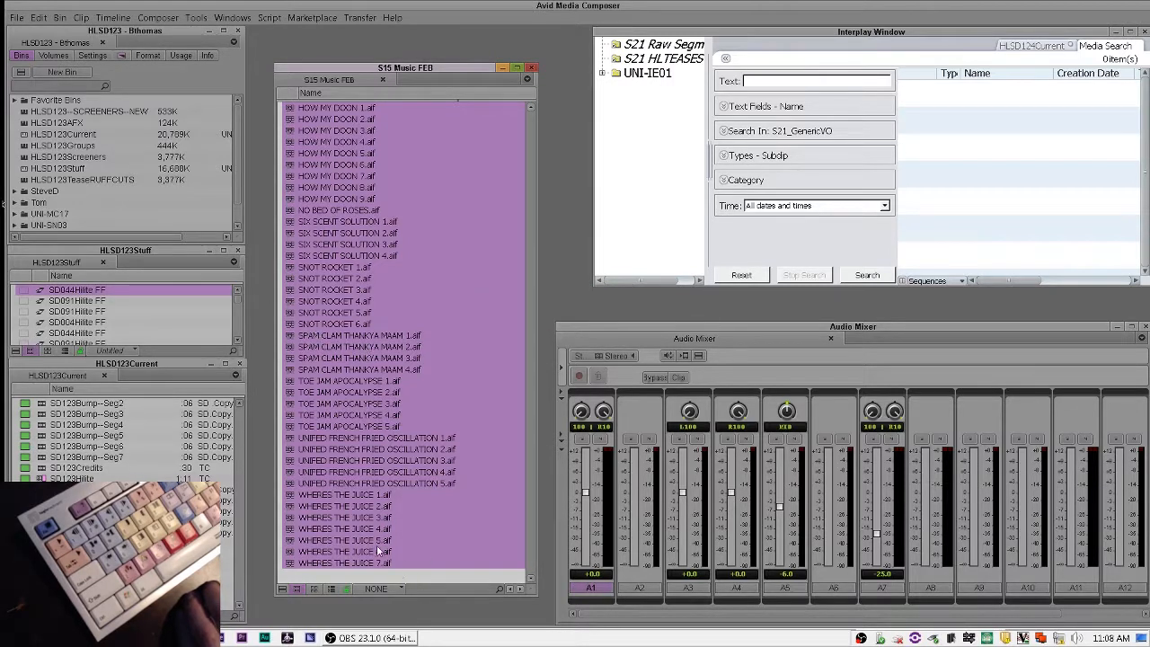
Step: Pull down the Audio Mixer level slider for one music clip, then for a second clip
left_click(350, 413)
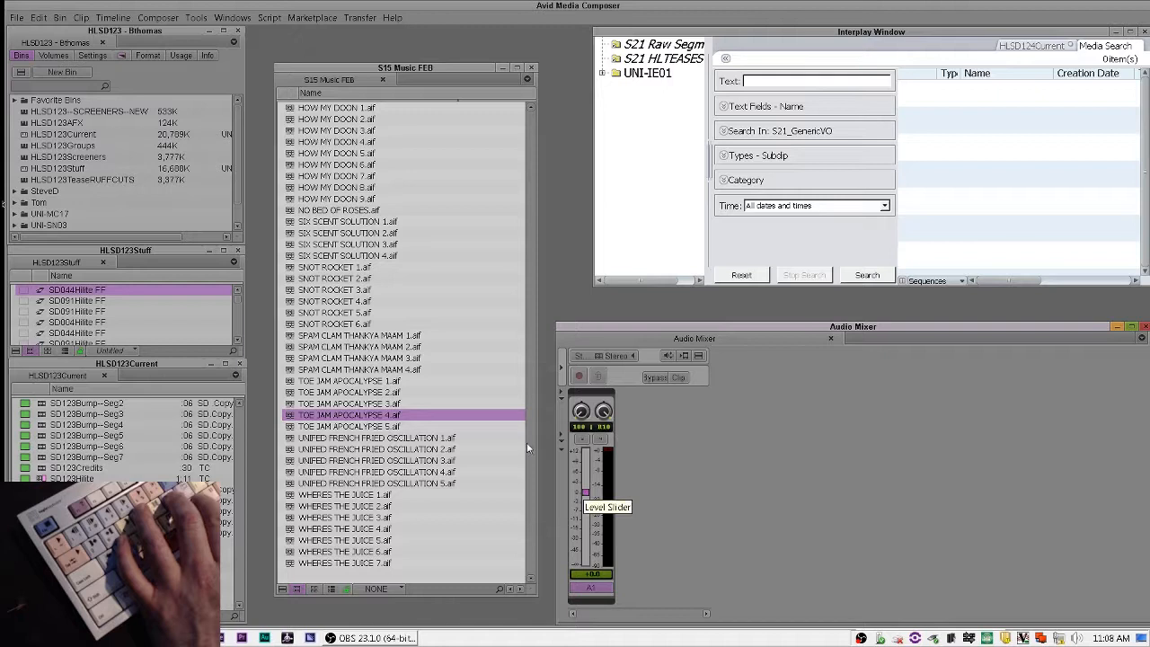
left_click_drag(585, 499, 586, 530)
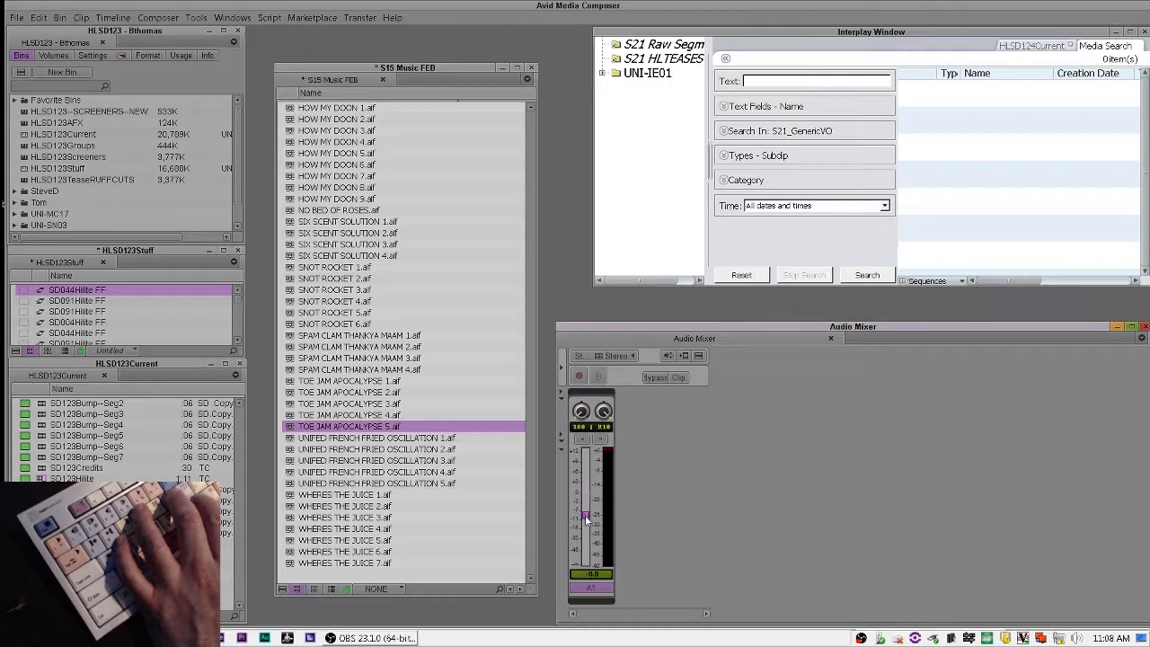
left_click_drag(586, 514, 585, 530)
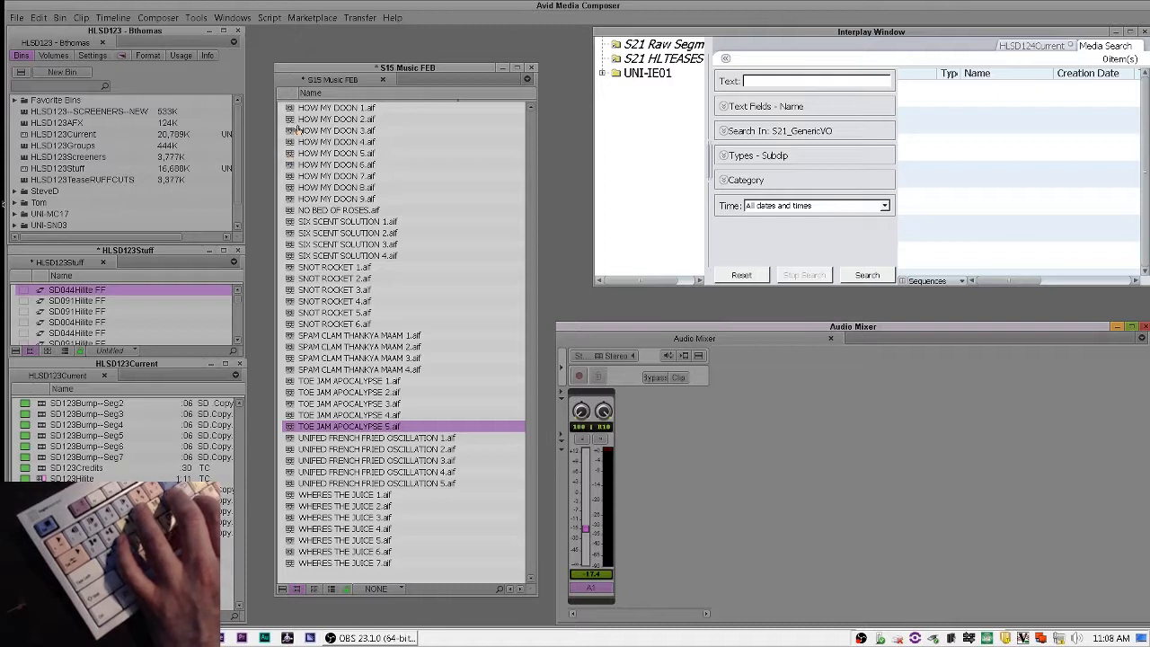
left_click(375, 438)
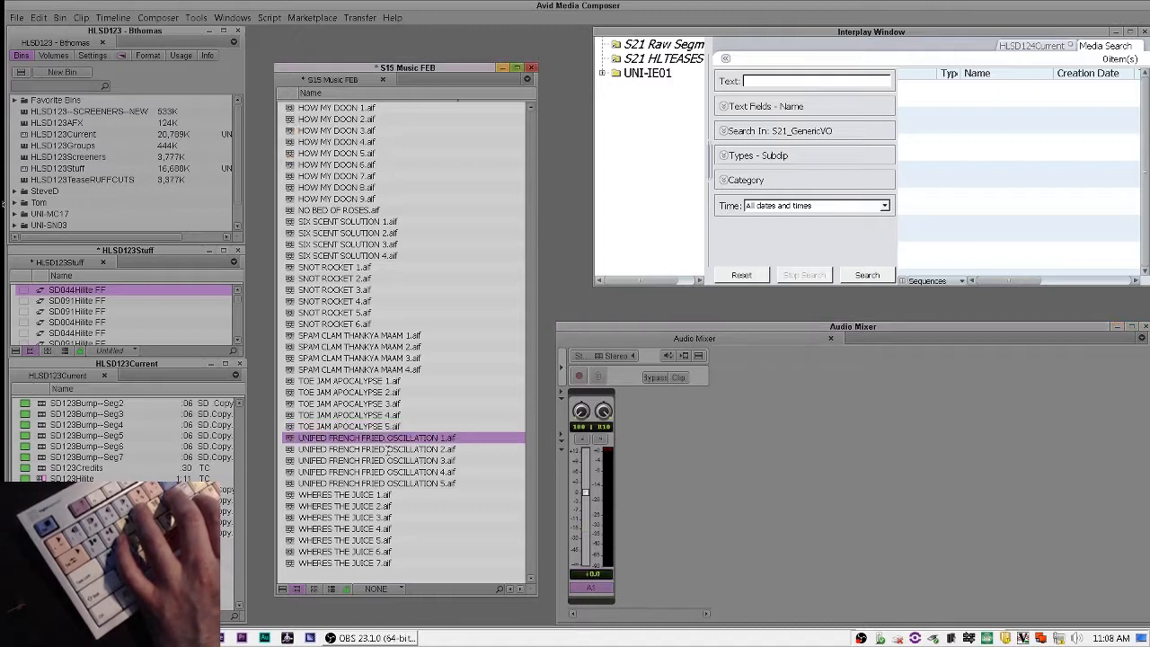
left_click_drag(585, 492, 586, 528)
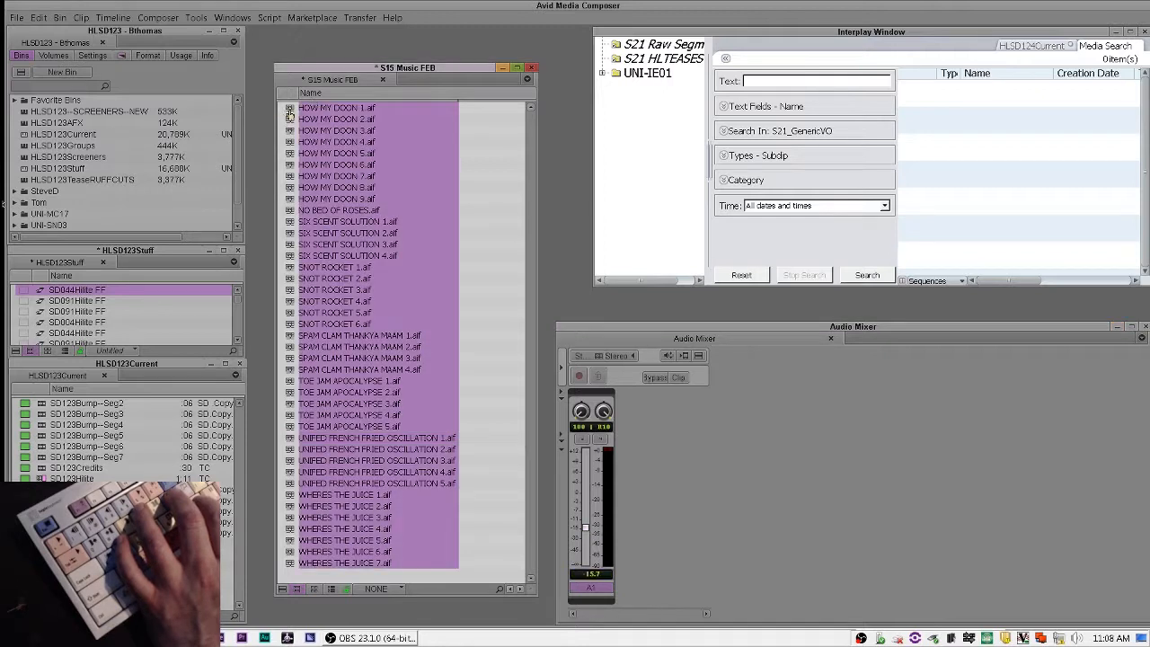
Step: Select every clip in the bin and apply a -20 dB clip gain to all of them
left_click(338, 108)
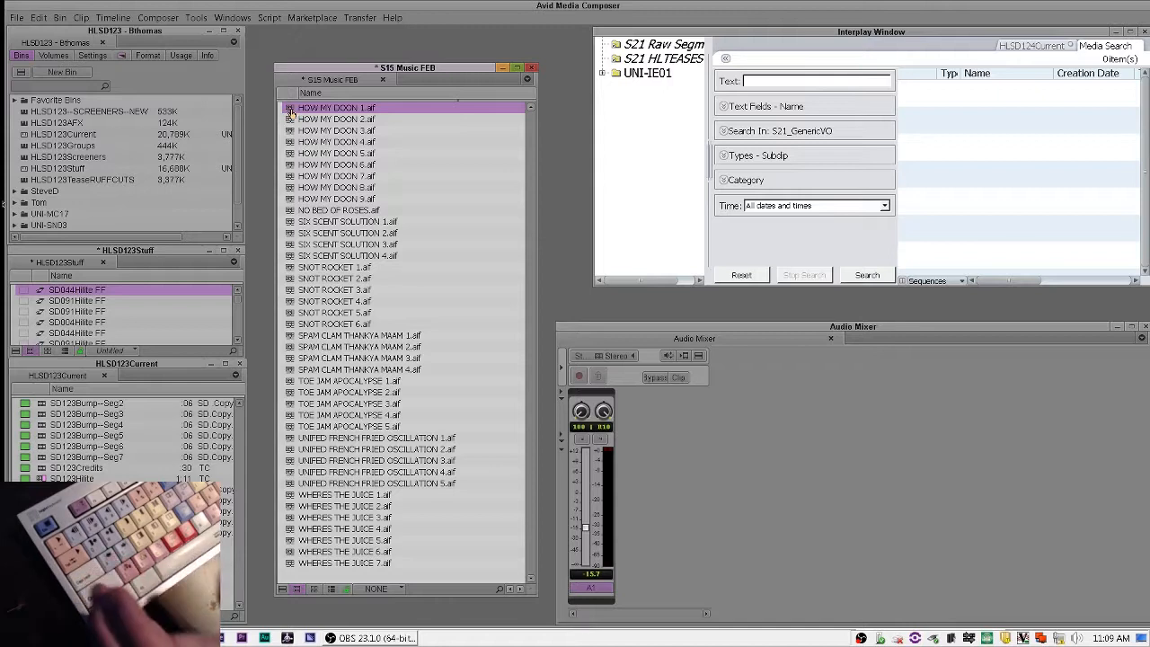
key("ctrl+a")
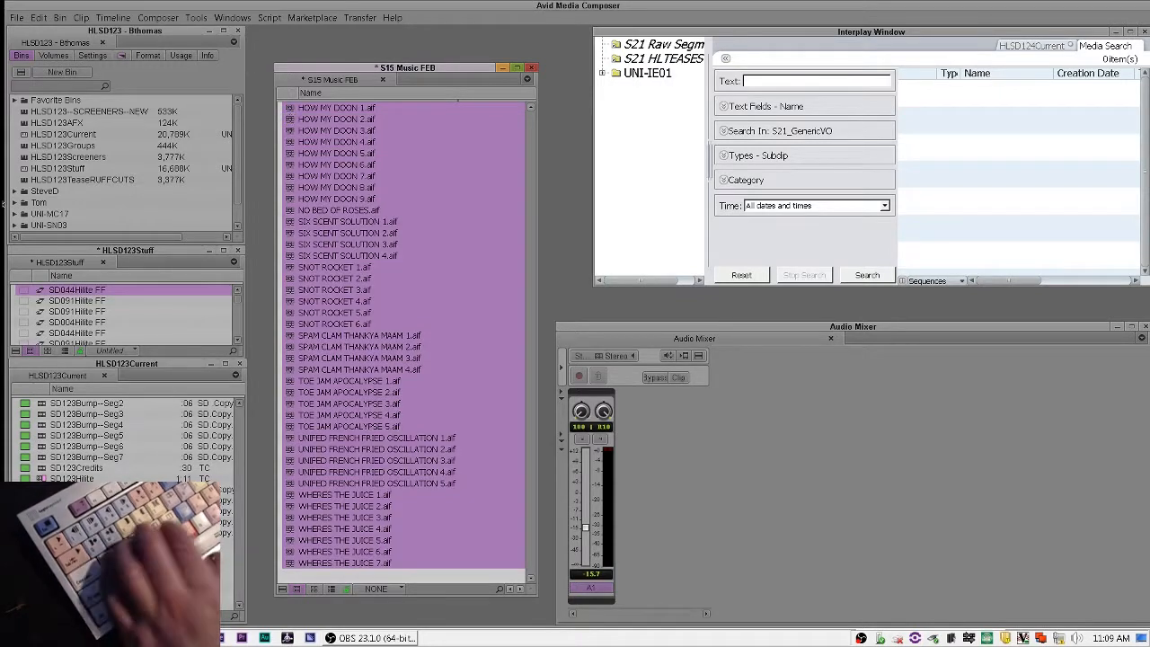
right_click(405, 360)
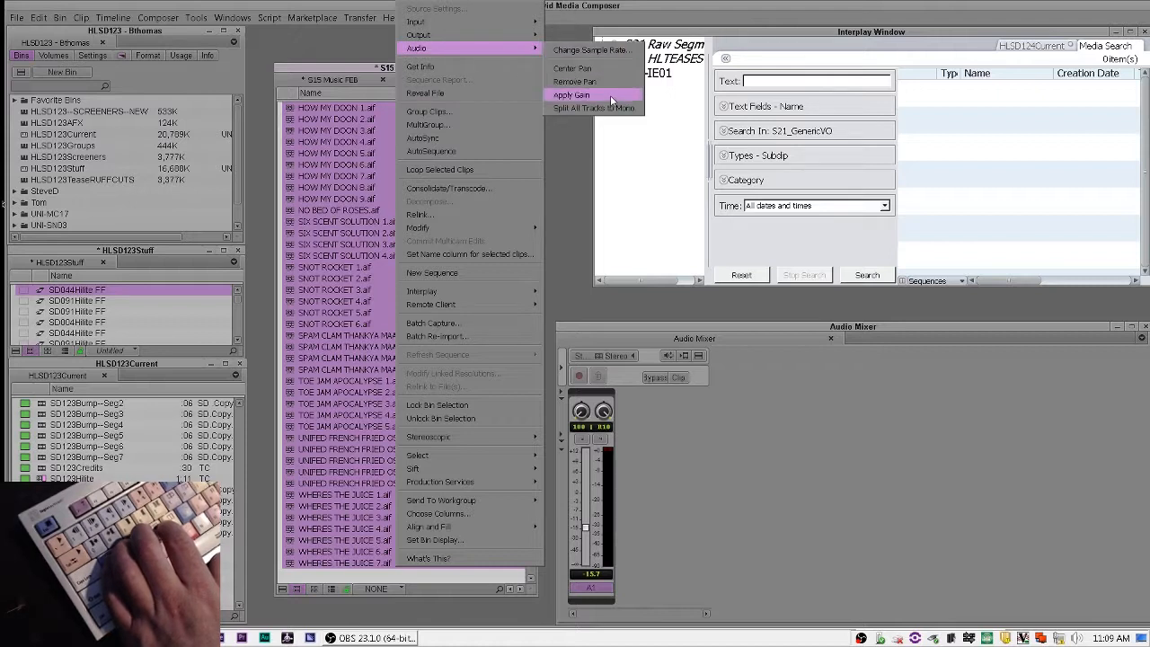
left_click(571, 94)
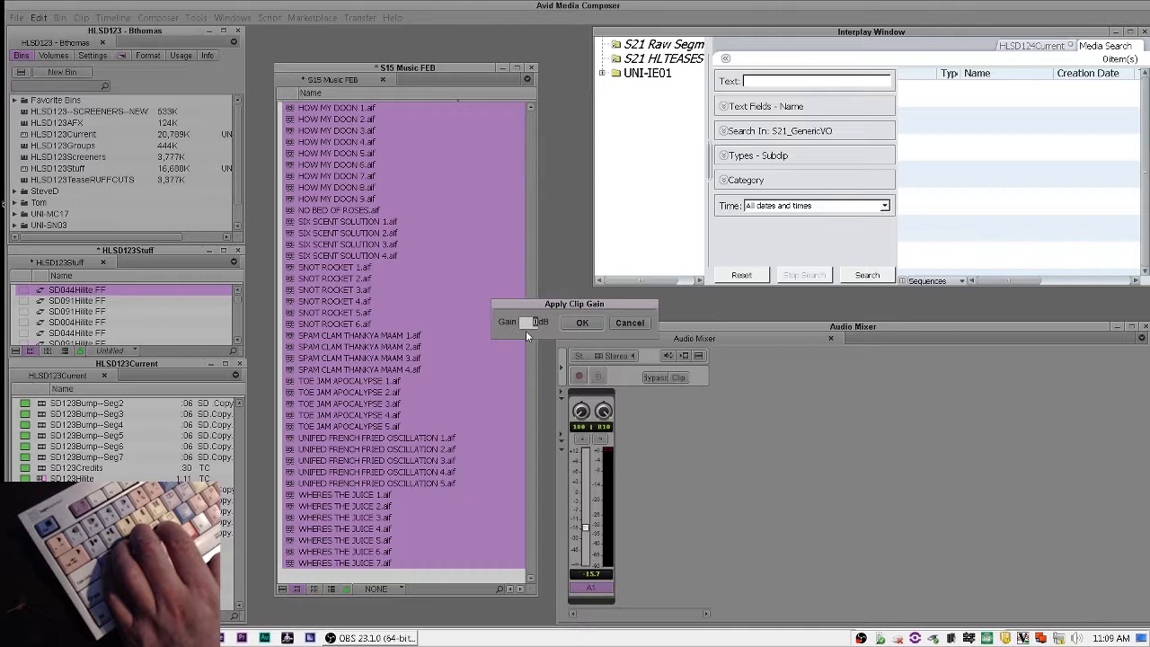
type("-20")
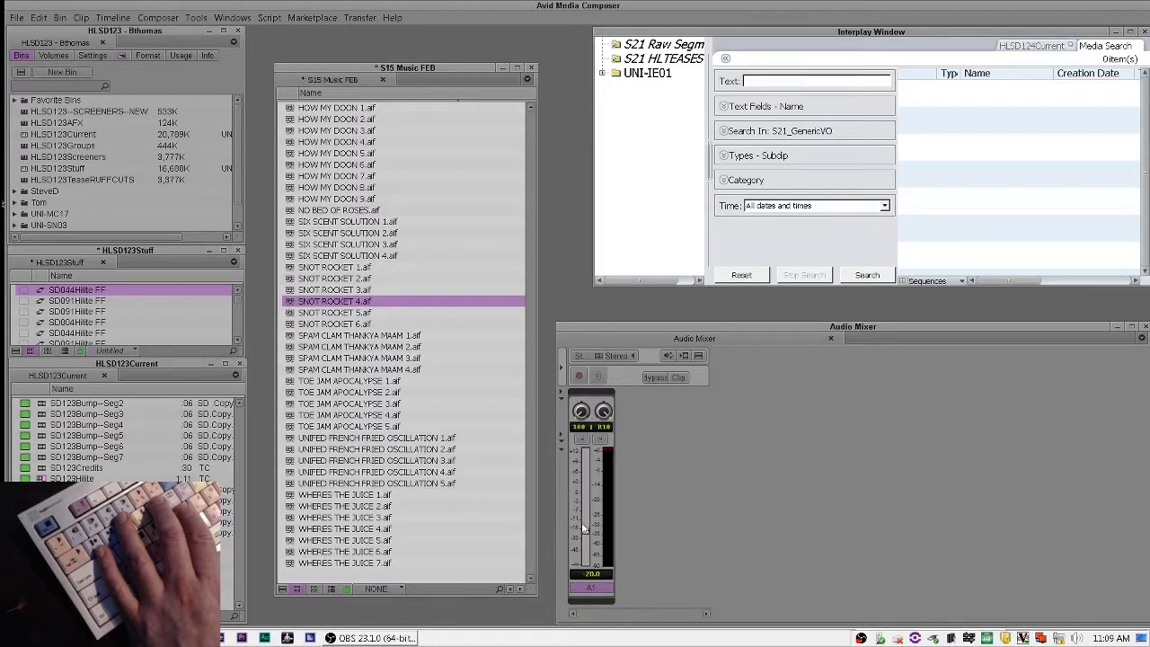
Step: Reselect all music clips and reopen the Apply Clip Gain dialog for another adjustment
left_click(350, 381)
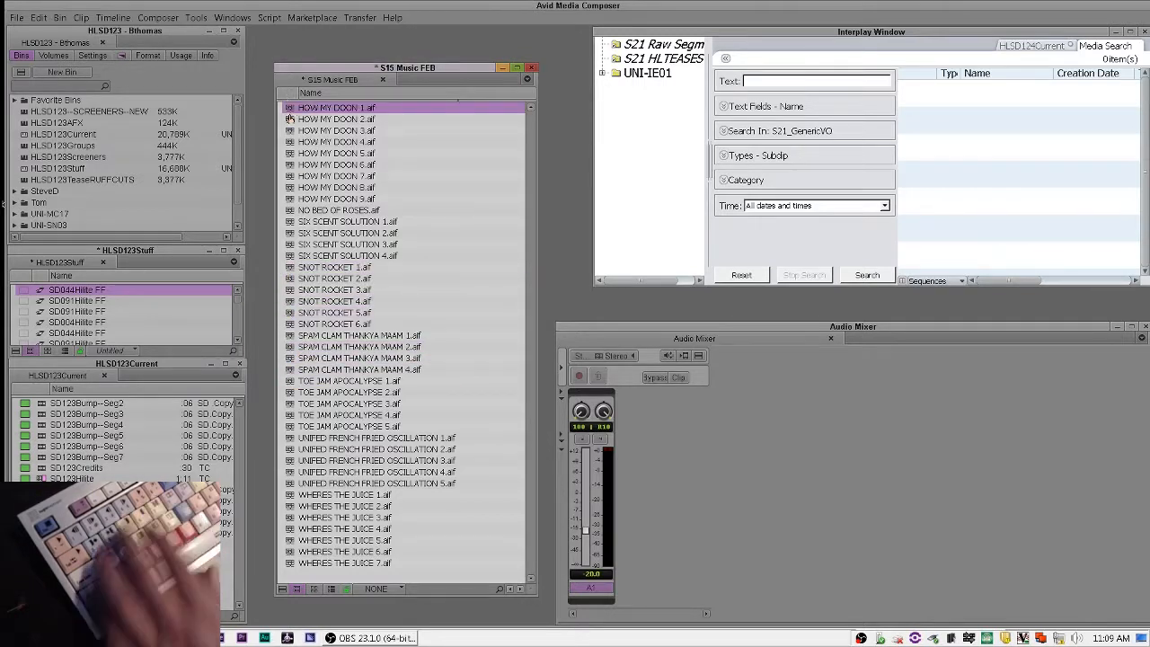
key("ctrl+a")
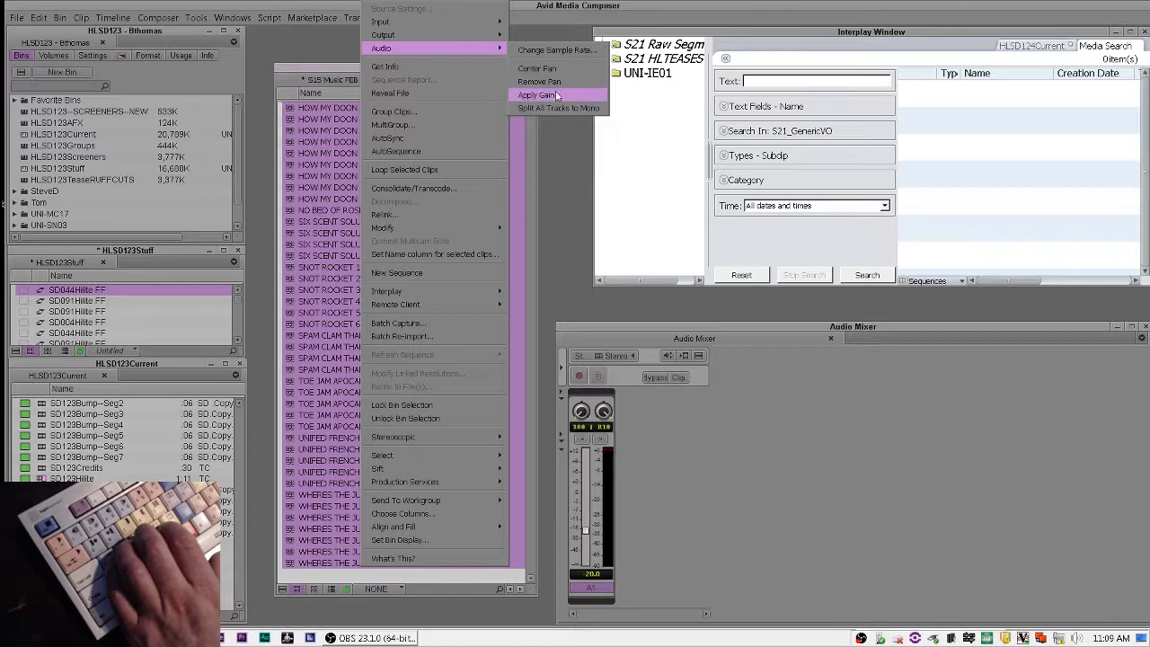
left_click(537, 95)
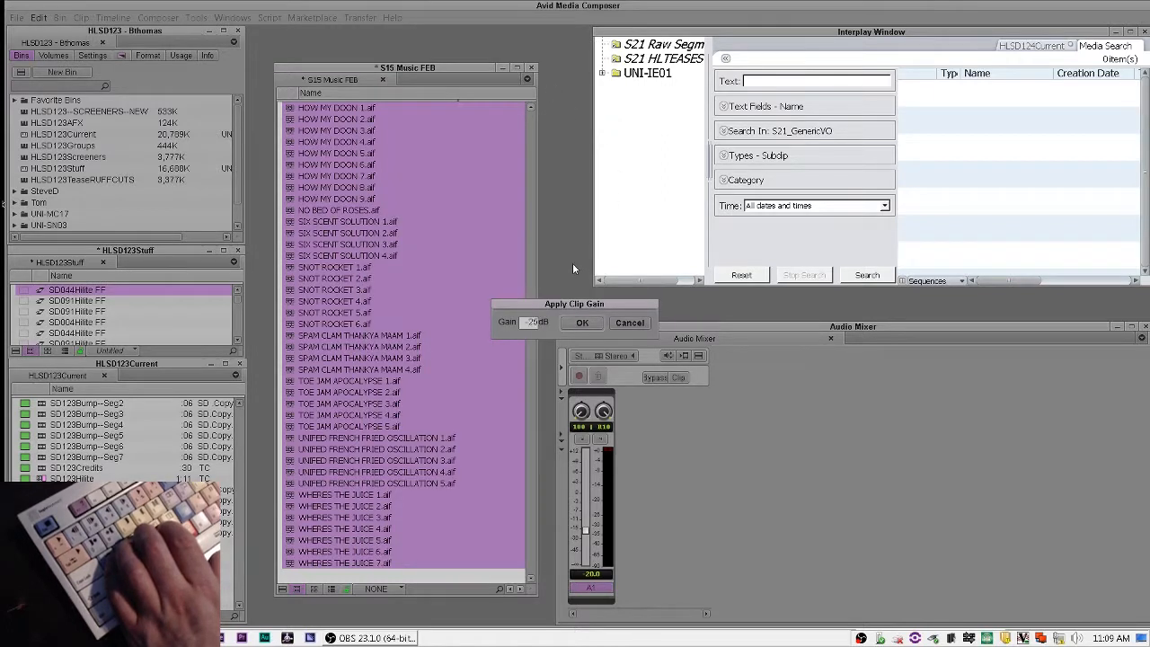